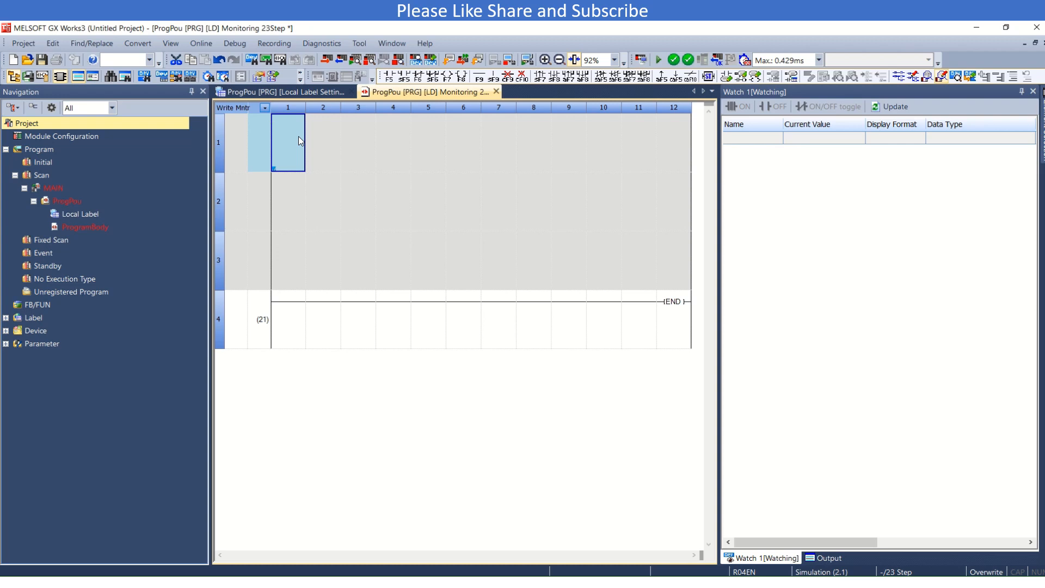
mouse_move(656, 504)
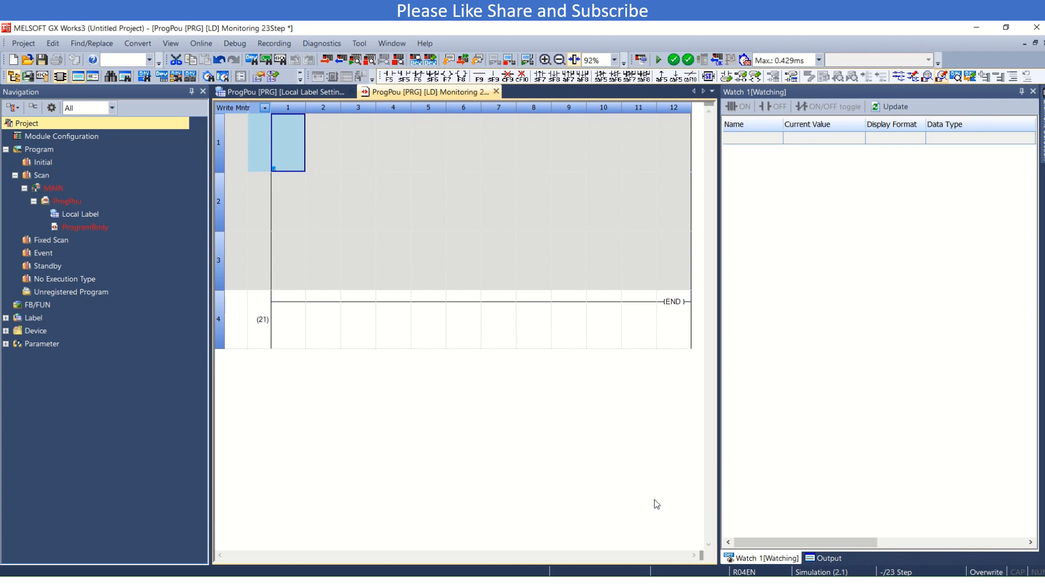
mouse_move(328, 184)
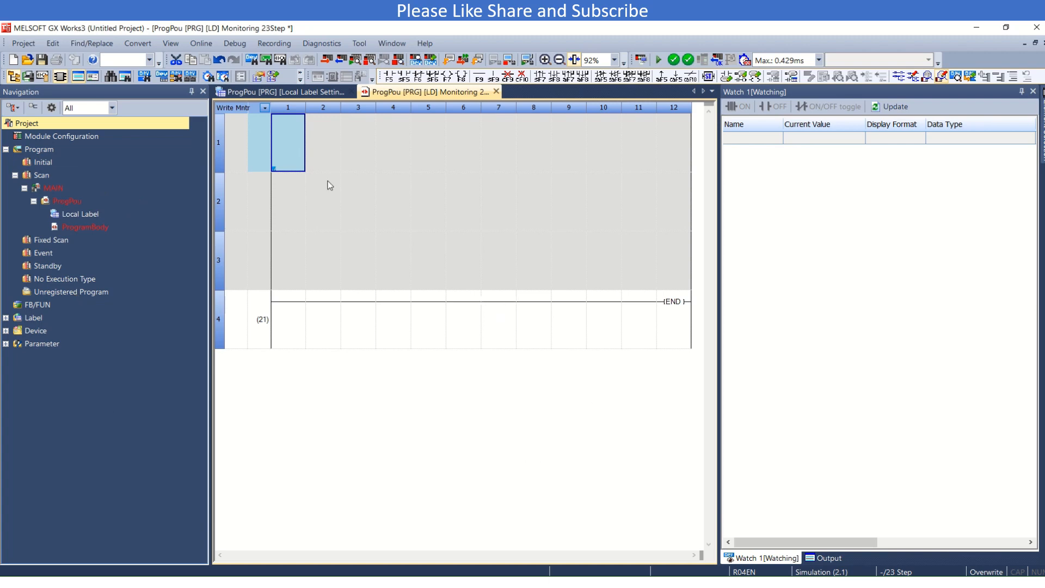
mouse_move(291, 154)
type("M0")
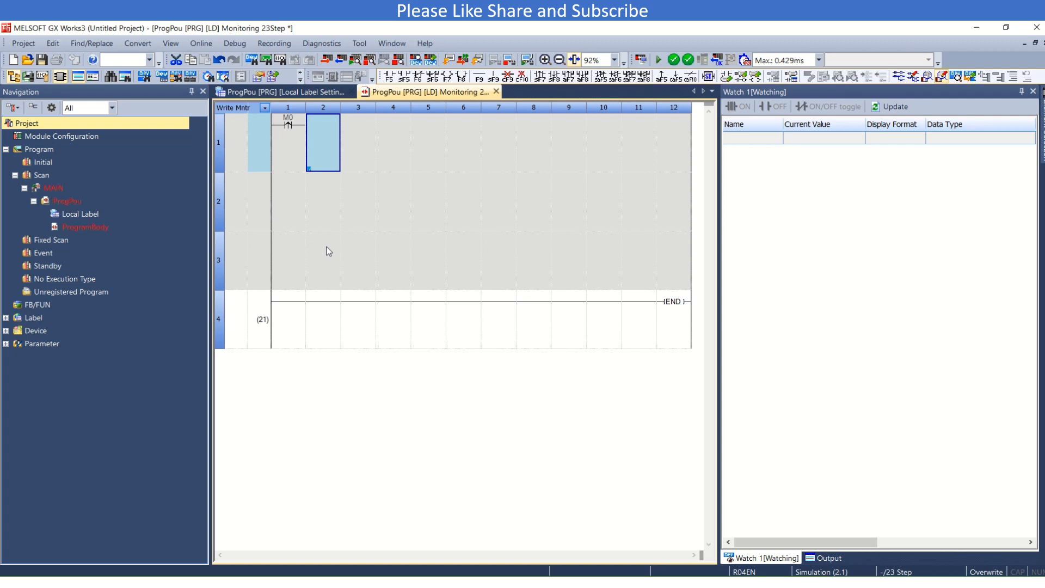
Enter $MOV "Technocrats" D100 in the next cell, commenting D100 as String.
type("$Mov")
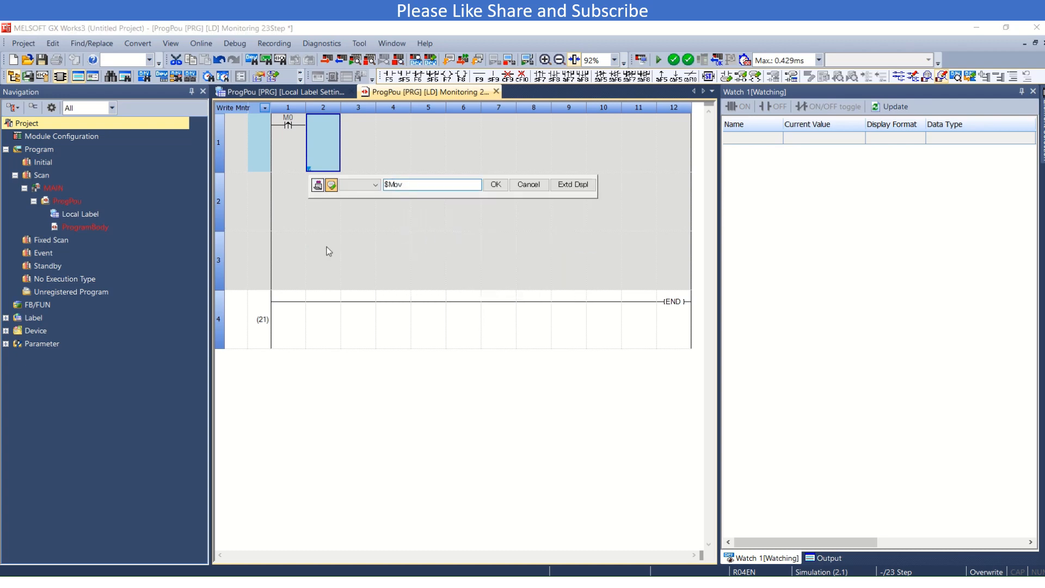
type("\"\"")
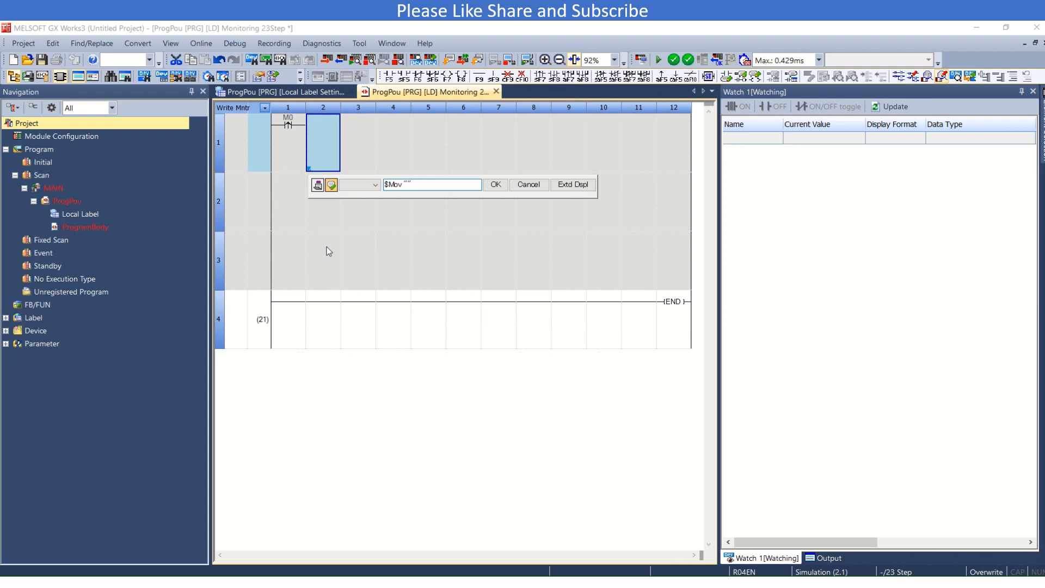
type("Techni")
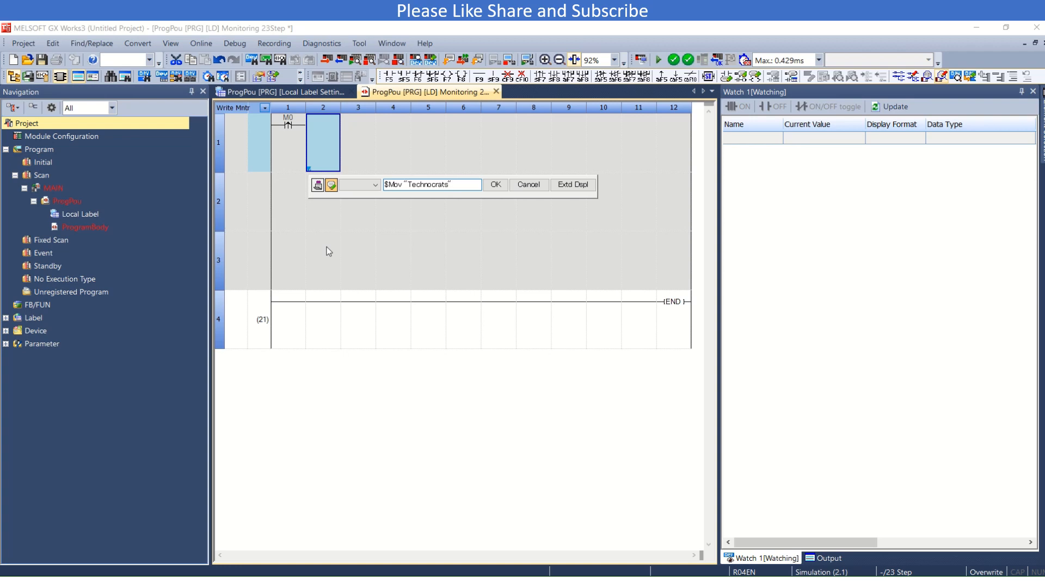
type("D100")
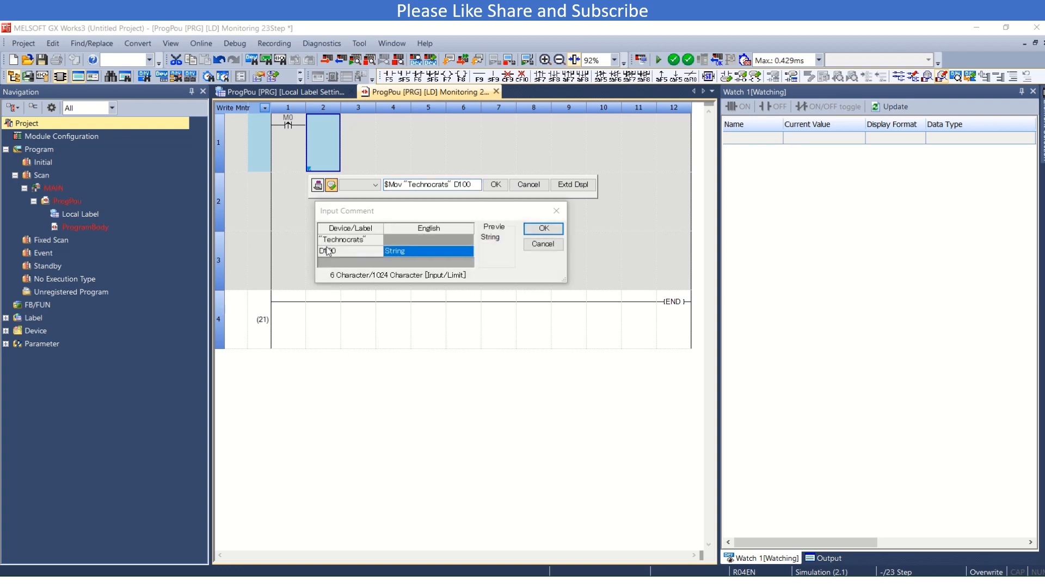
left_click(542, 228)
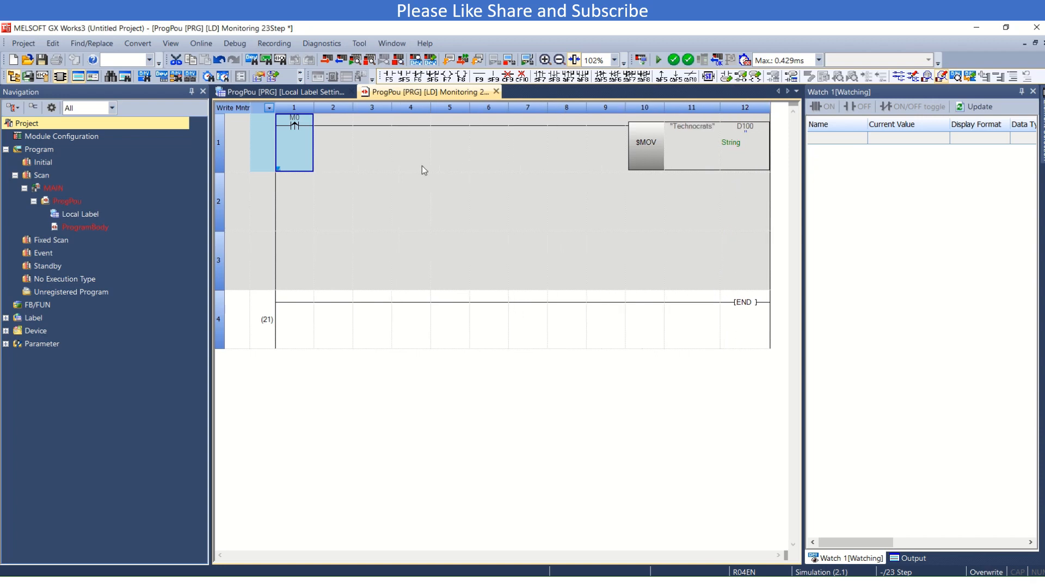
Convert rung 1, check D100 shows Technocrats, and select rung 2 column 1.
left_click(294, 201)
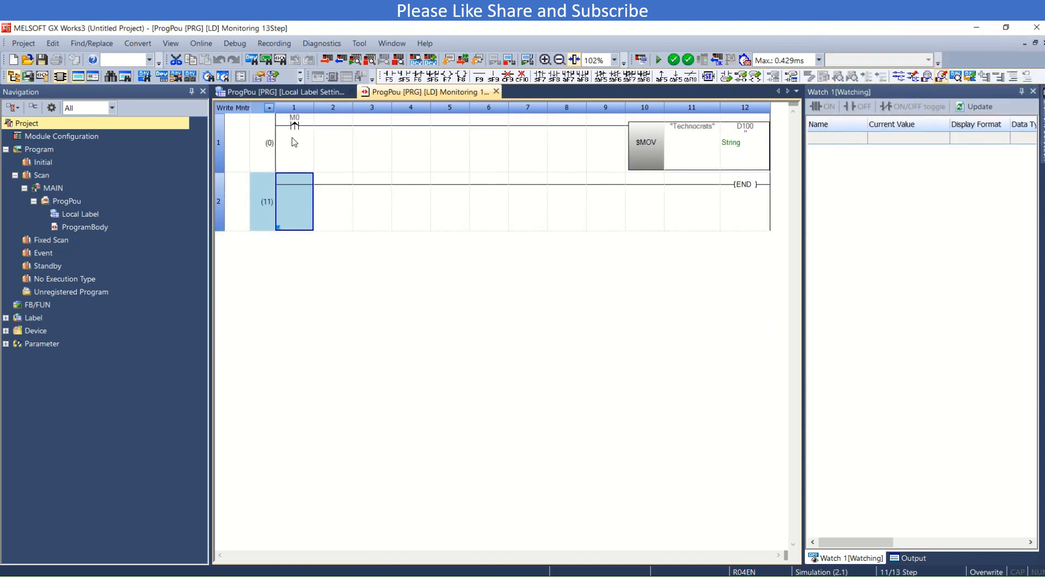
left_click(293, 142)
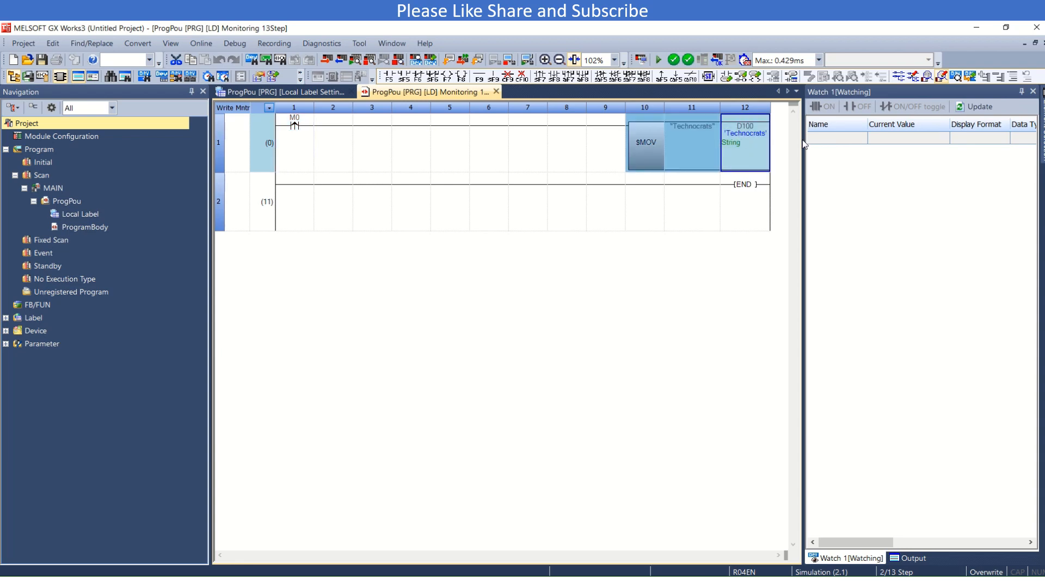
left_click(837, 138)
type("M1")
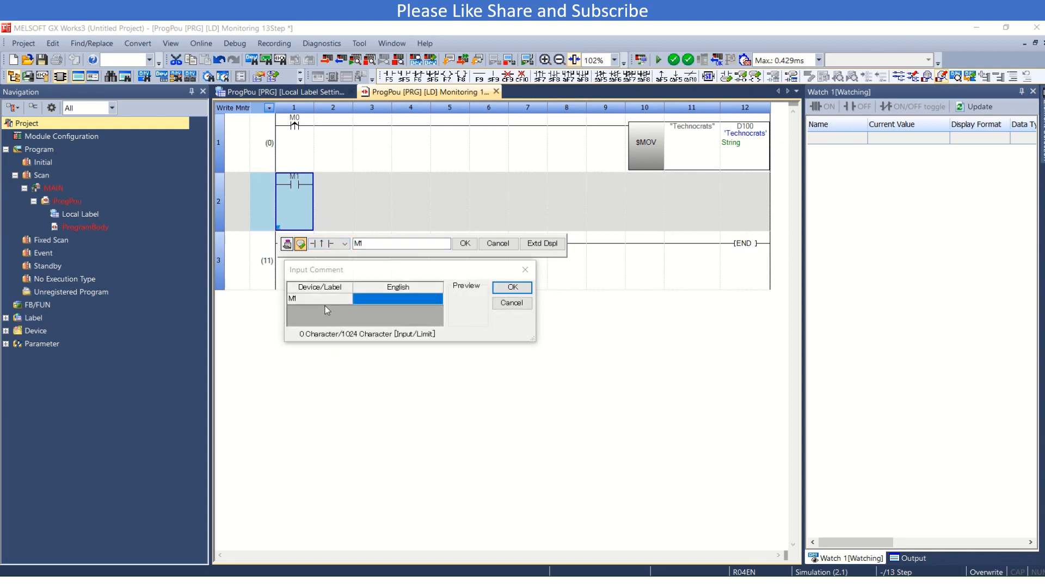
Add M1 driving STRINS D0 D100 D1, commented New Char, String and Index.
left_click(511, 287)
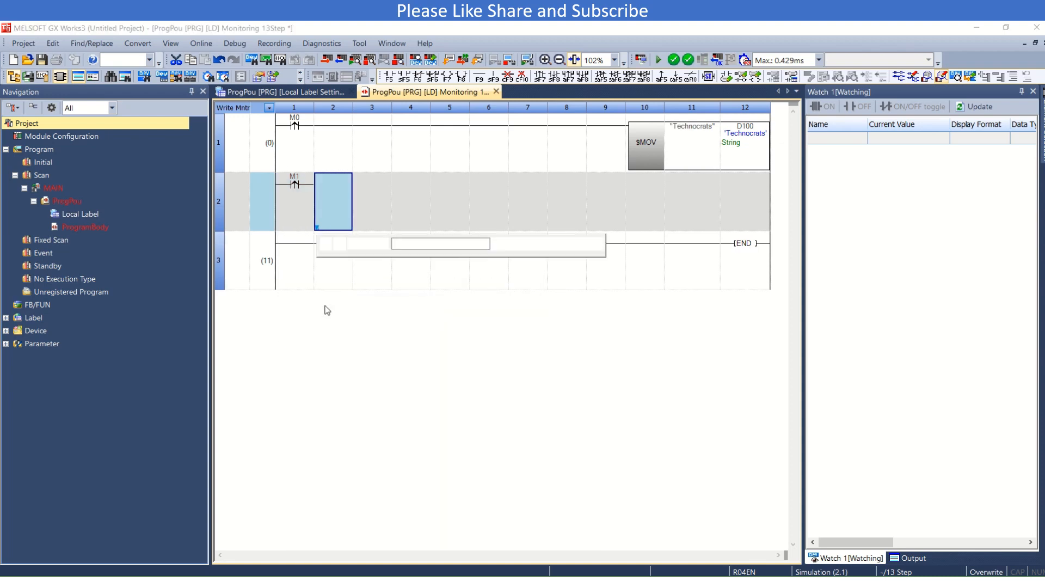
type("str")
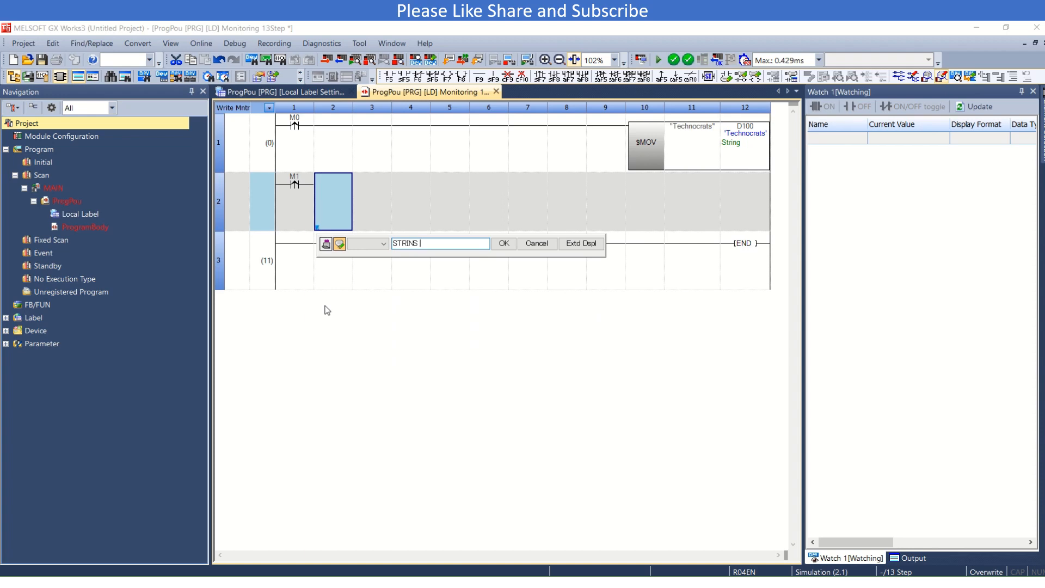
type("D")
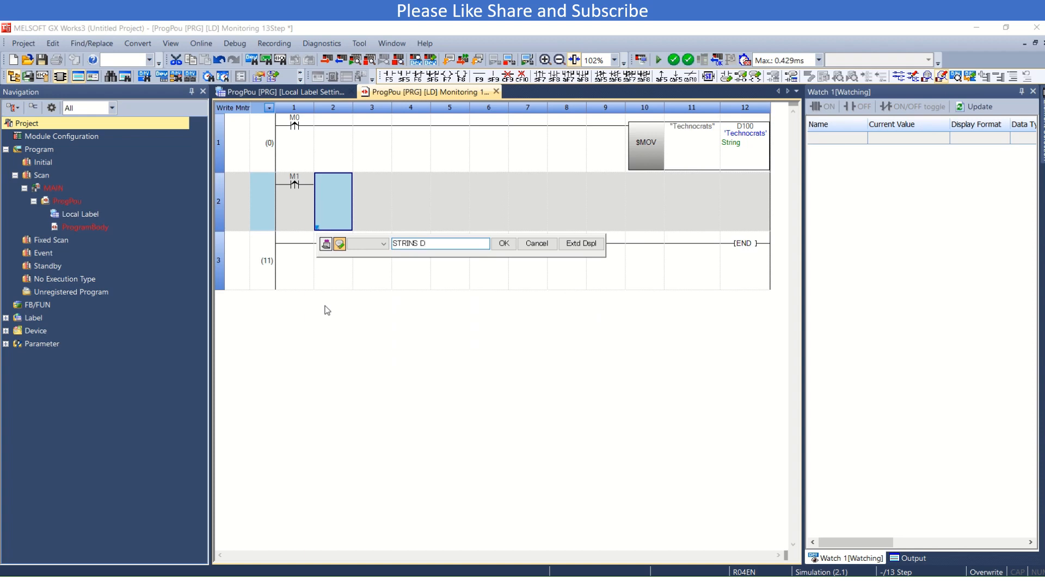
type("0")
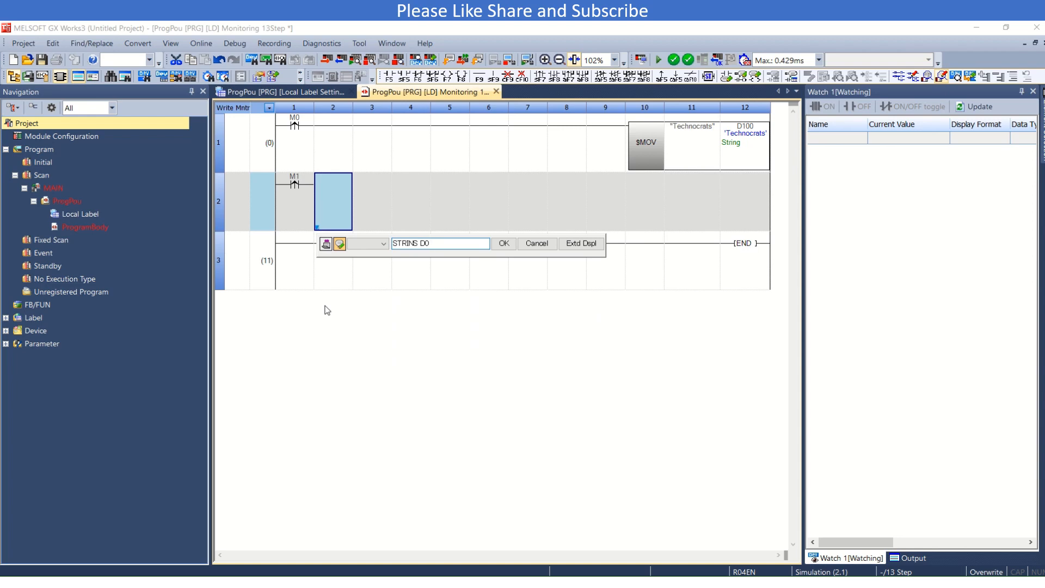
type("D100 D1")
type("New Alp")
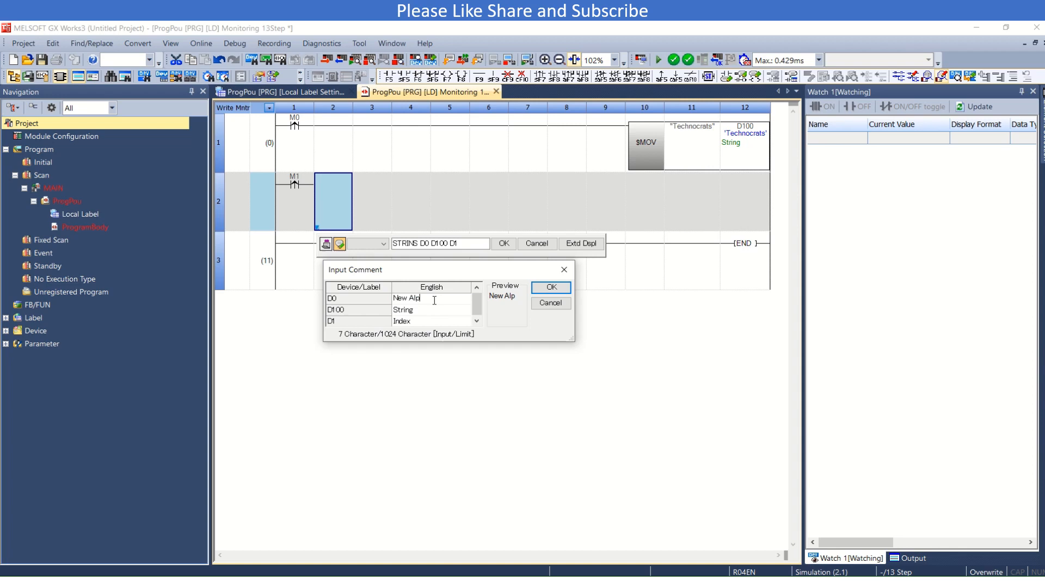
type("Char")
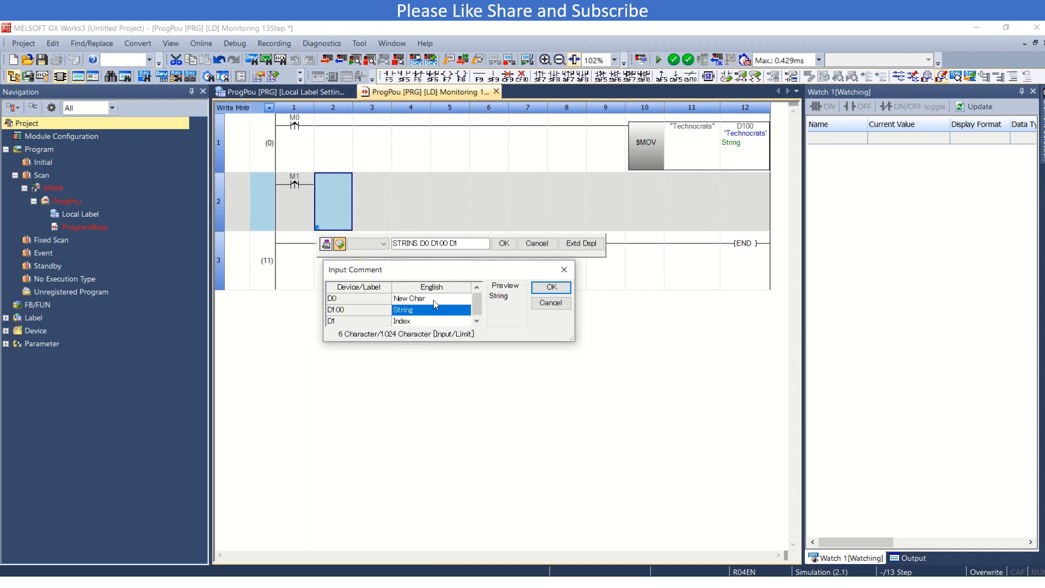
left_click(431, 321)
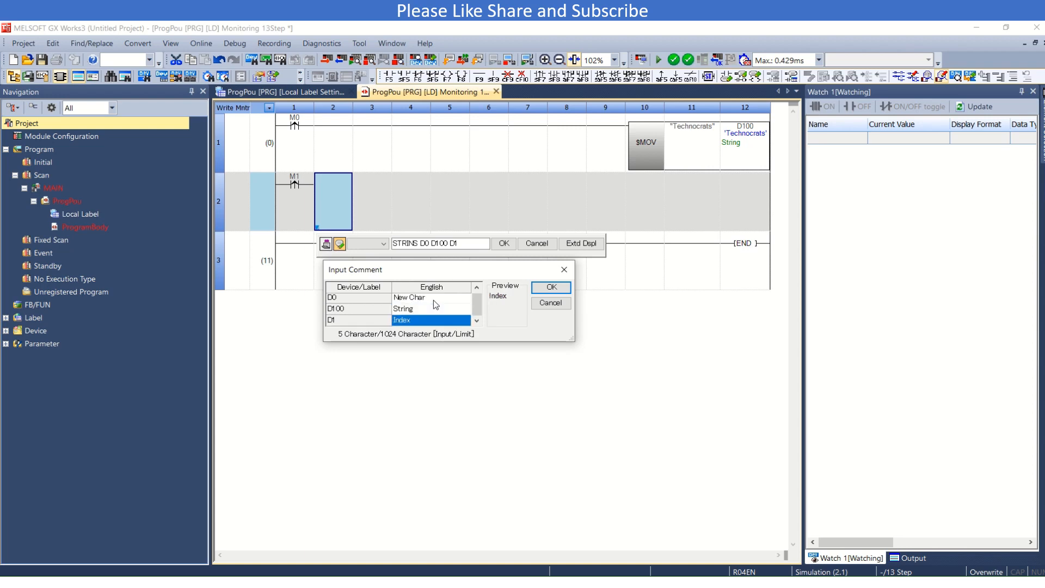
left_click(549, 287)
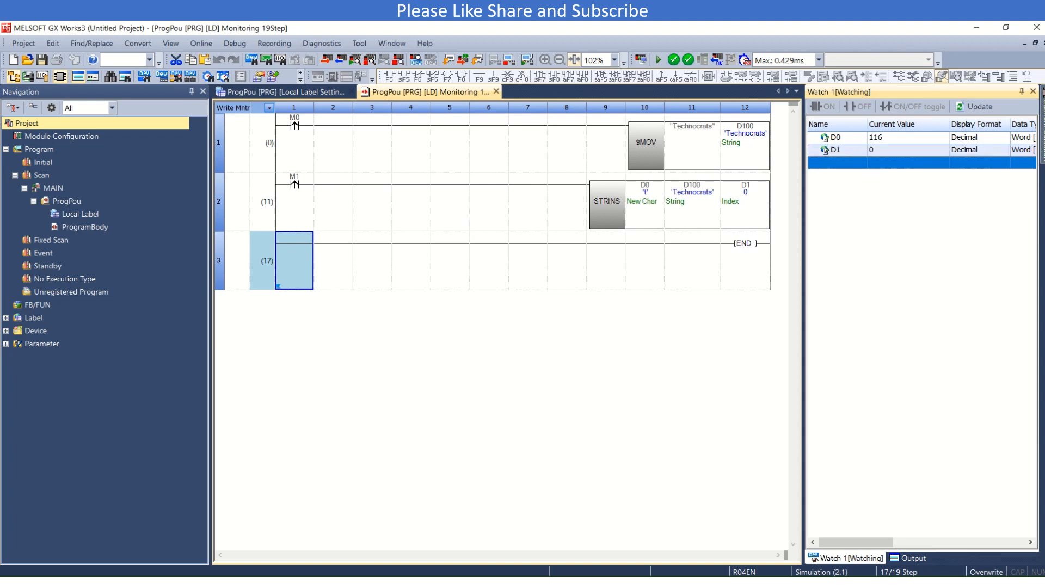
Change D0's data type in the watch list to String.
left_click(1028, 137)
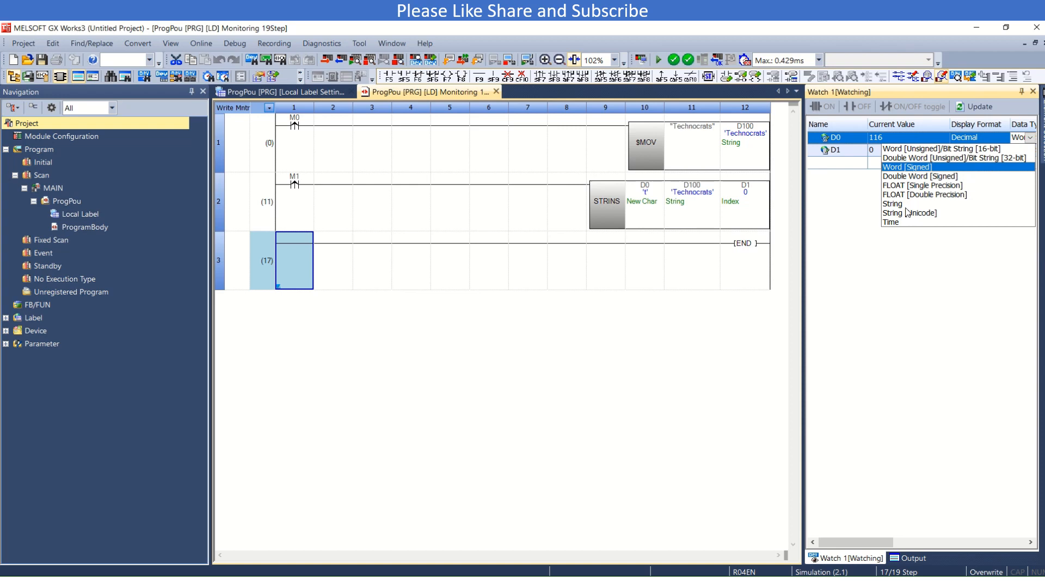
left_click(892, 203)
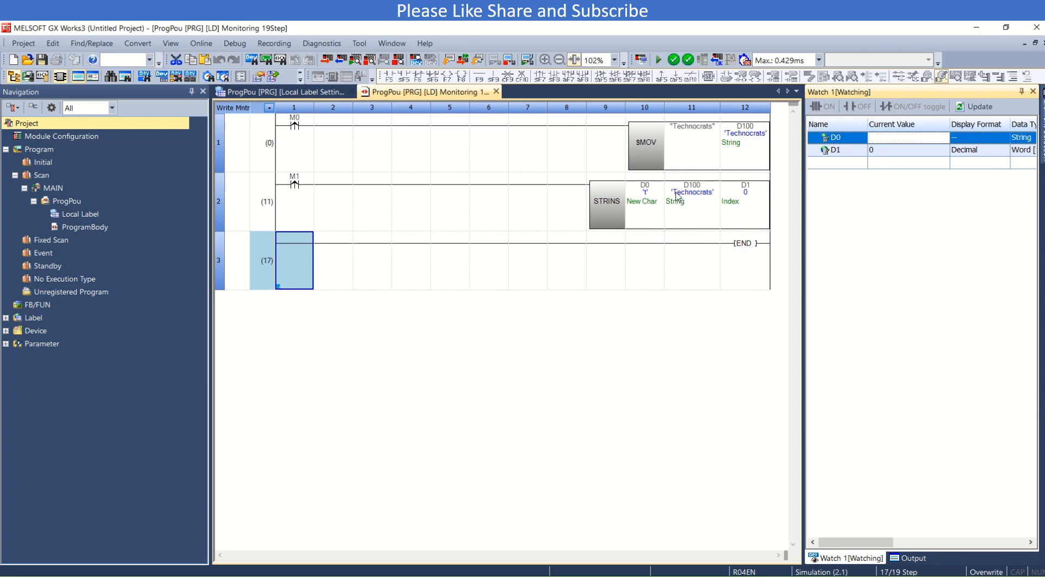
mouse_move(677, 196)
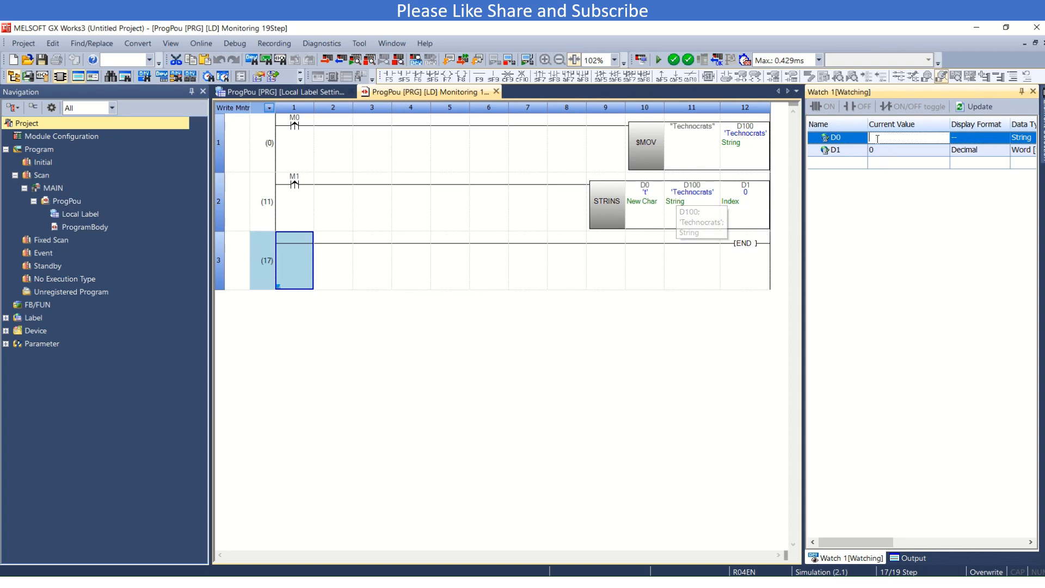
Set D0 to 'A' and turn on M1 so D100 reads ATechnocrats.
type("A")
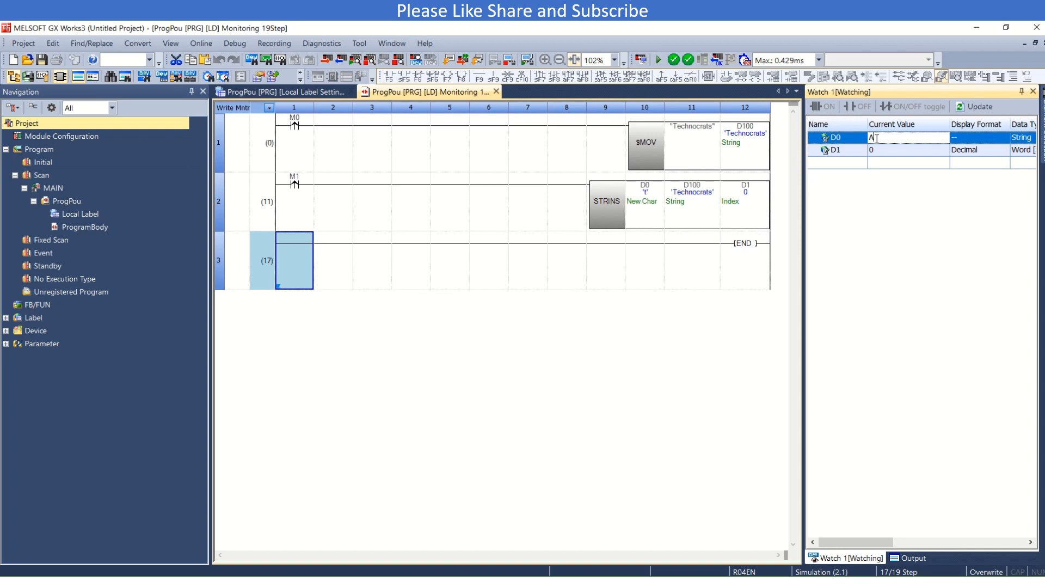
left_click(906, 150)
type("1")
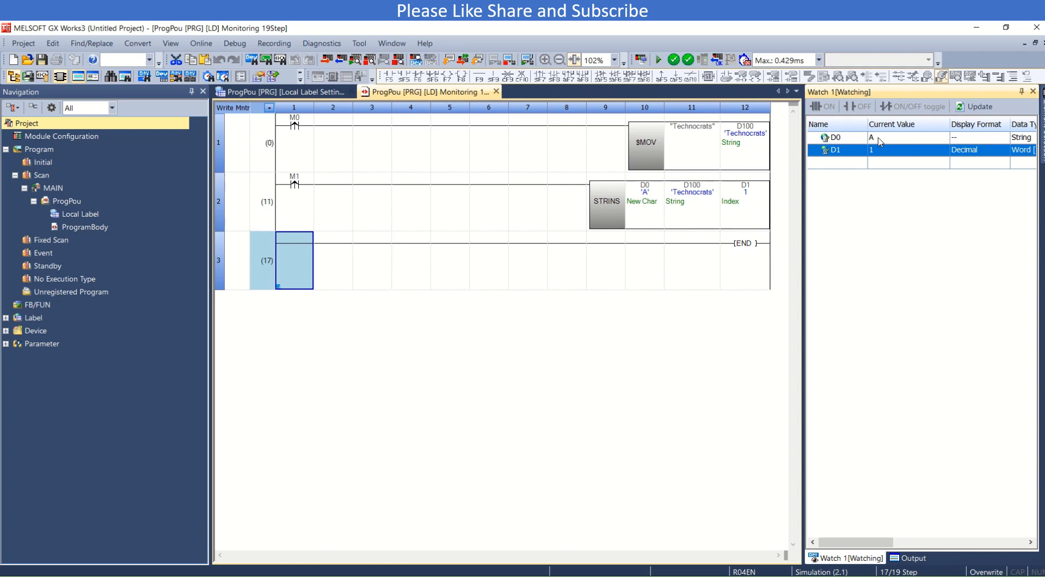
mouse_move(383, 206)
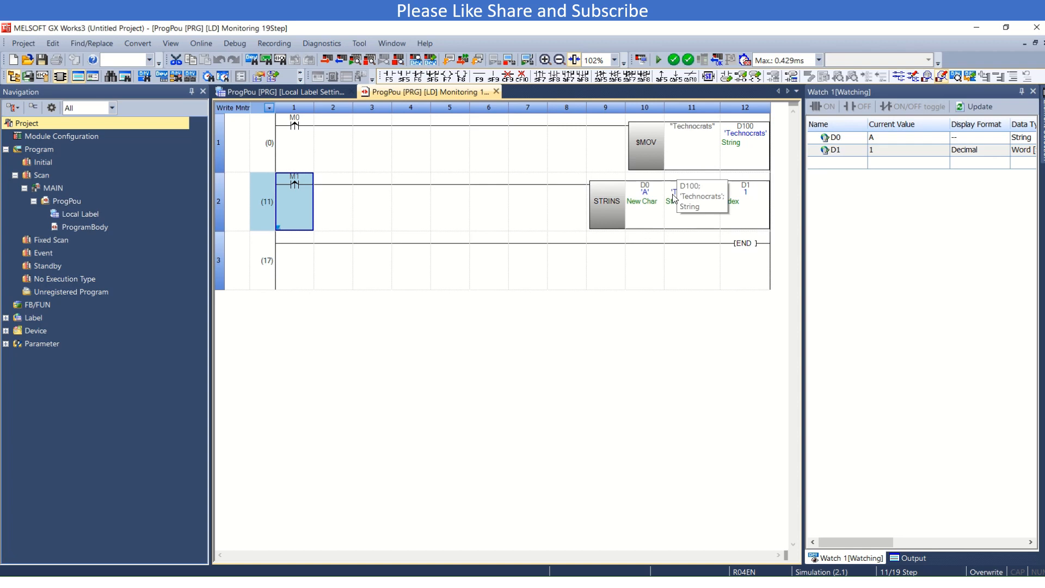
mouse_move(520, 178)
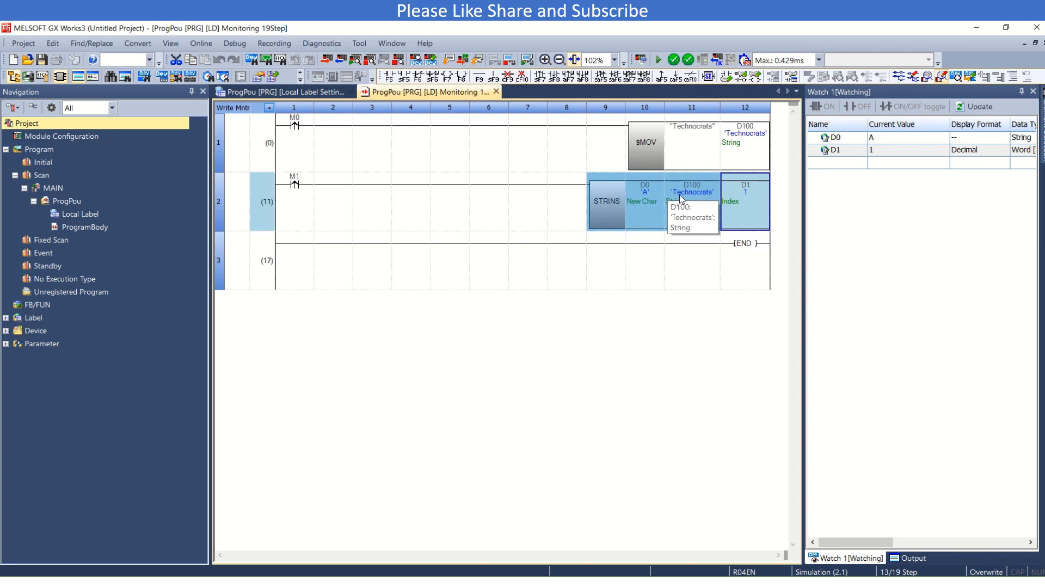
mouse_move(718, 197)
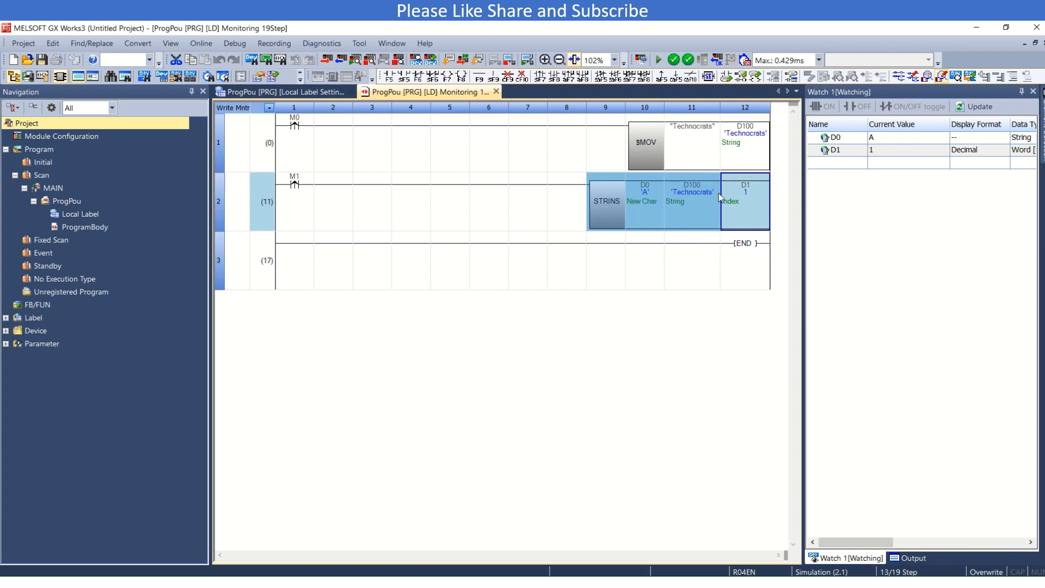
left_click(294, 185)
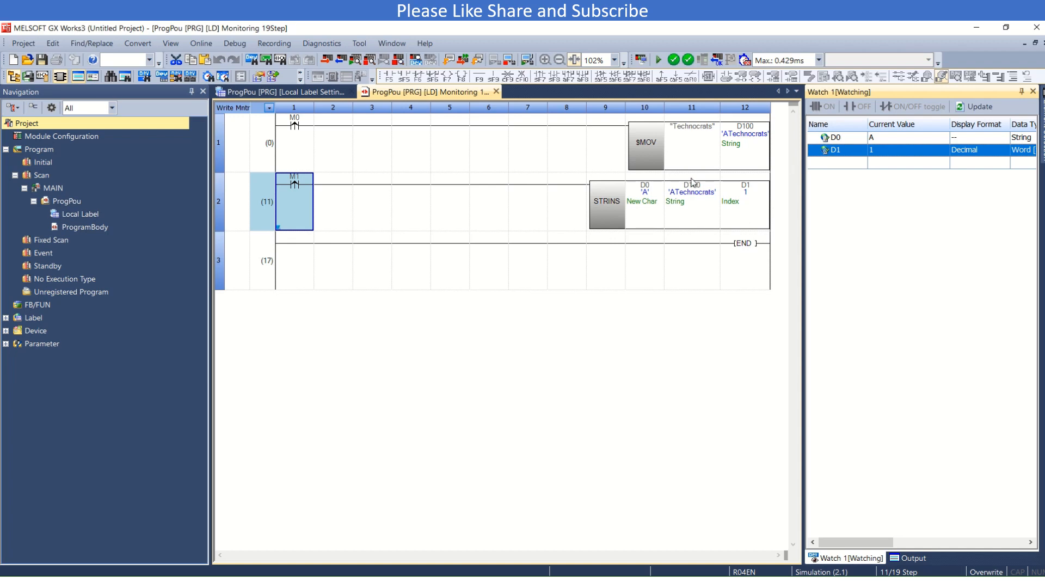
mouse_move(686, 200)
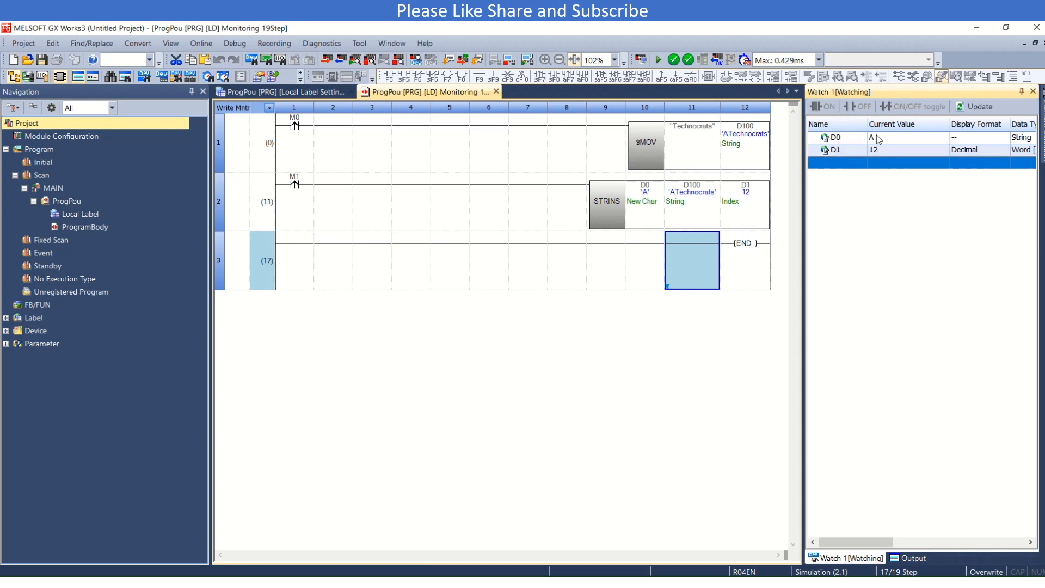
Change D0's current value in the Watch window to B.
double_click(906, 137)
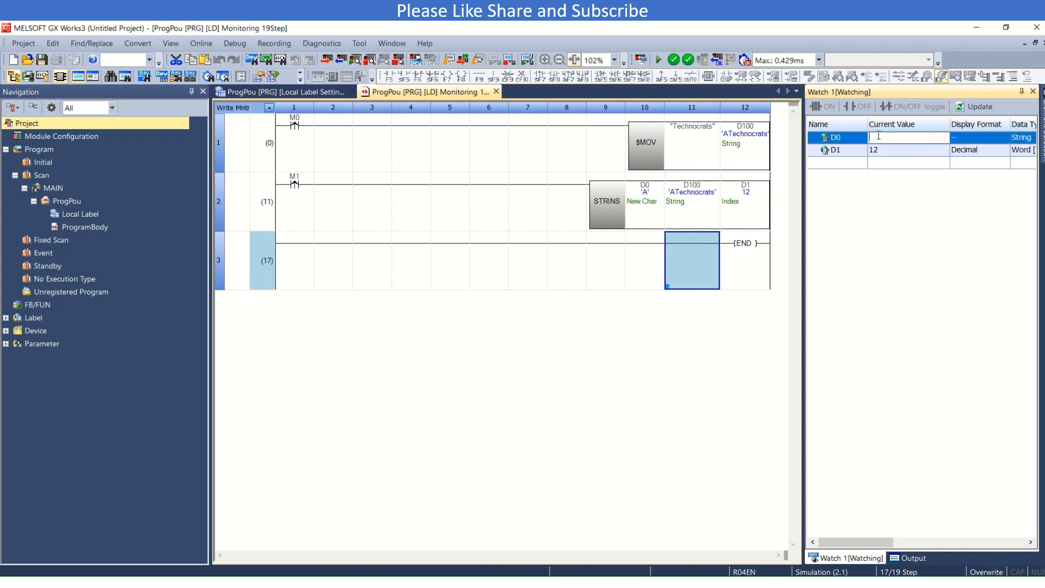
type("B")
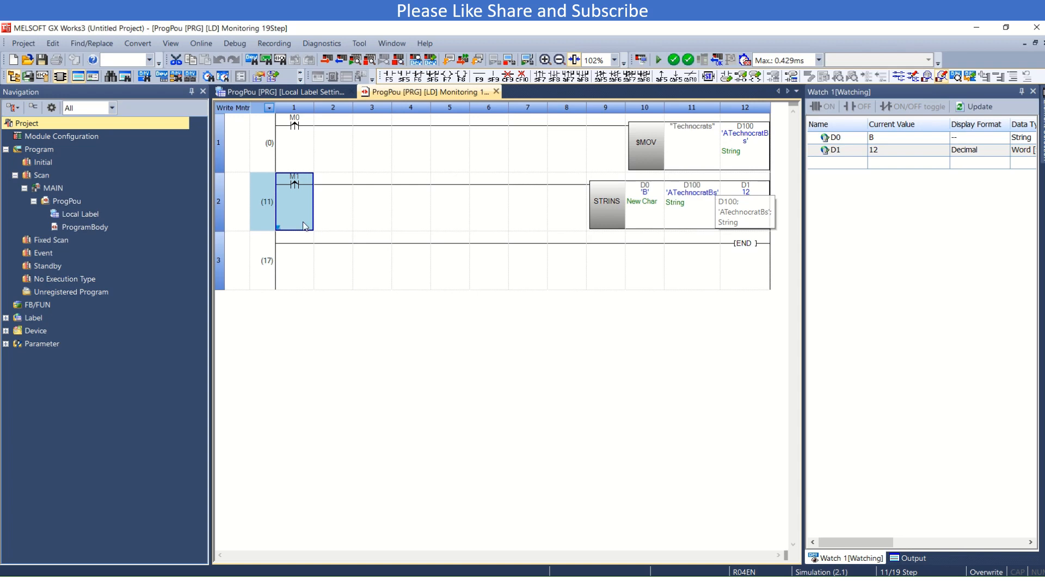
Insert a new rung and place an M2 contact on it.
right_click(294, 260)
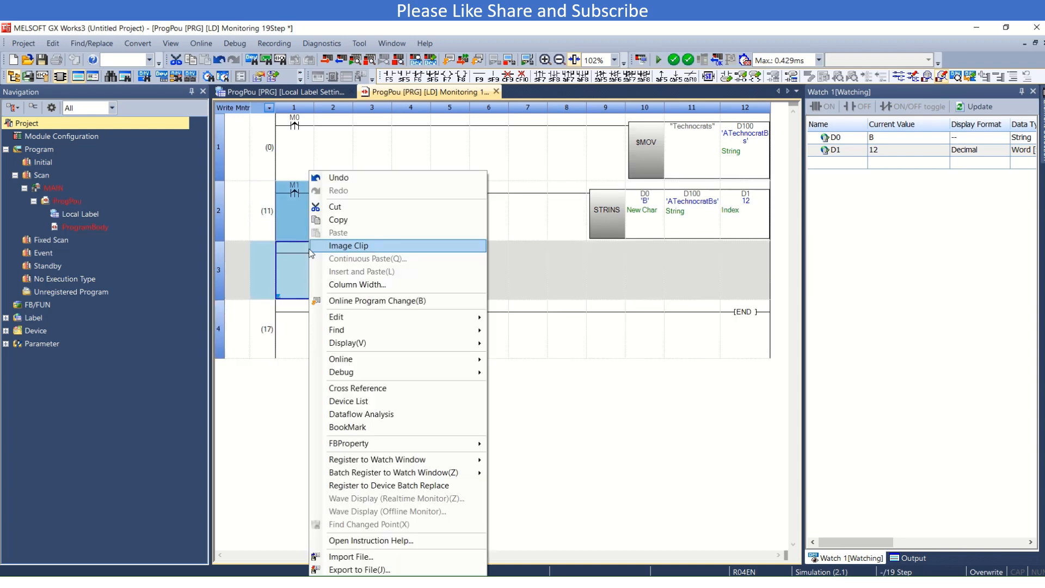
left_click(300, 271)
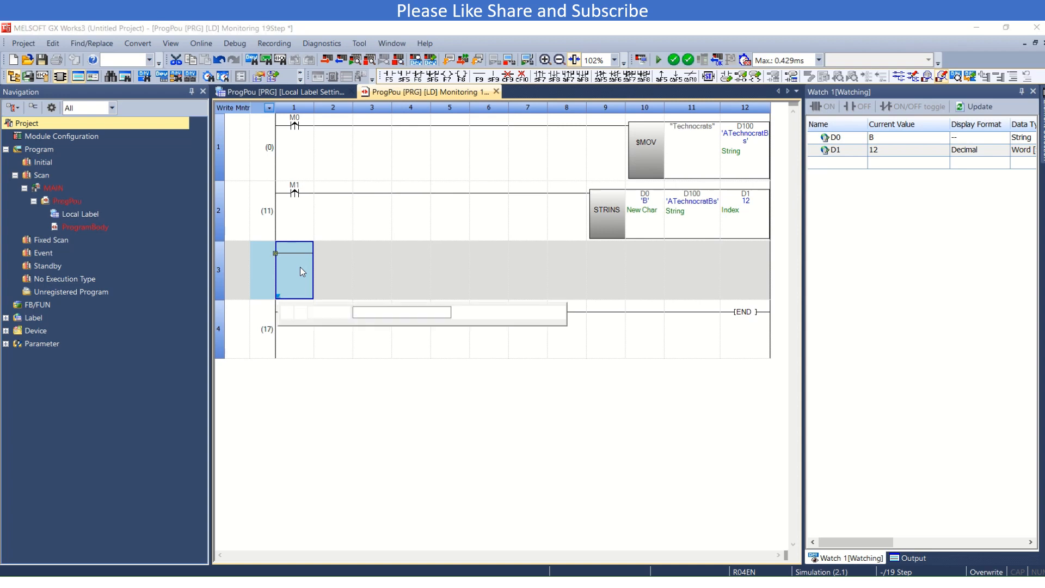
type("m2")
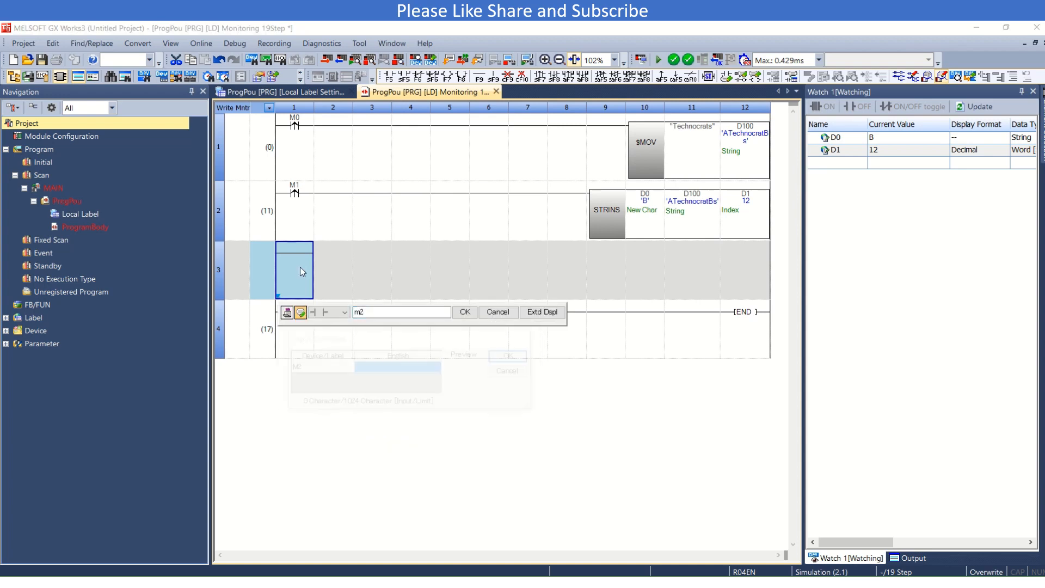
left_click(343, 312)
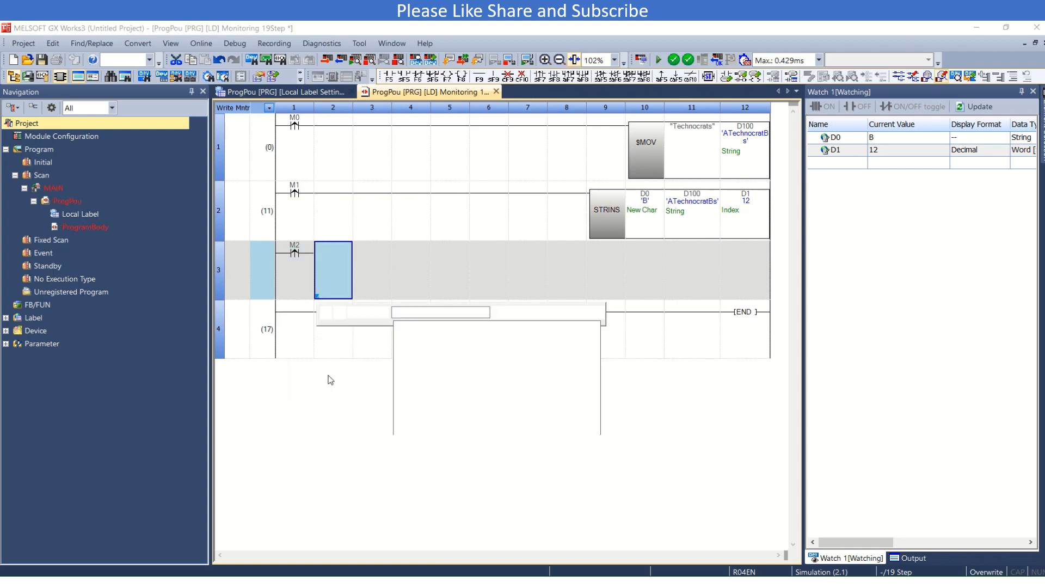
Enter STRDEL D100 D1 D2 as the instruction driven by M2.
type("STRDEL D")
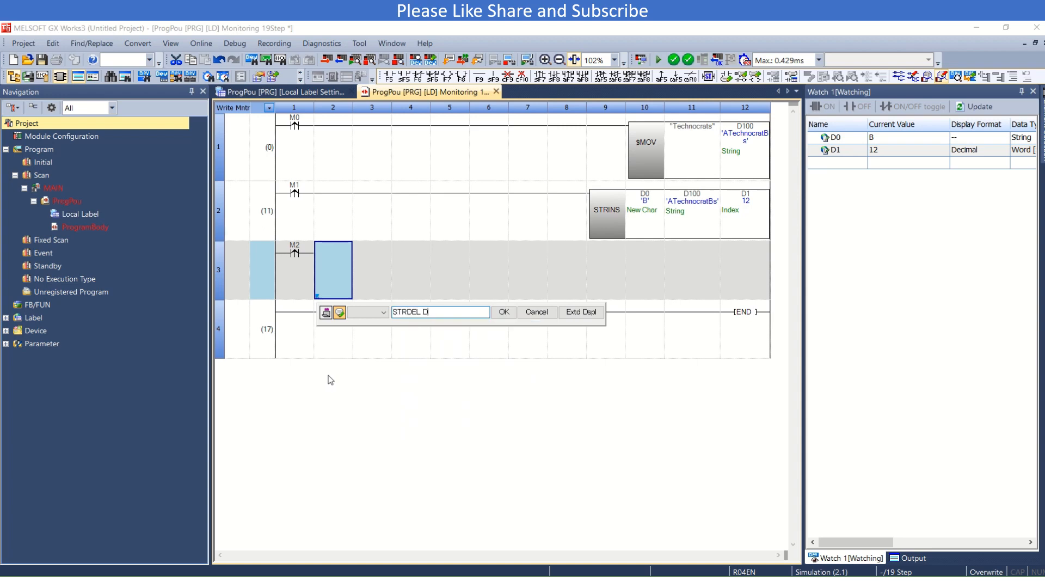
type("100 D1")
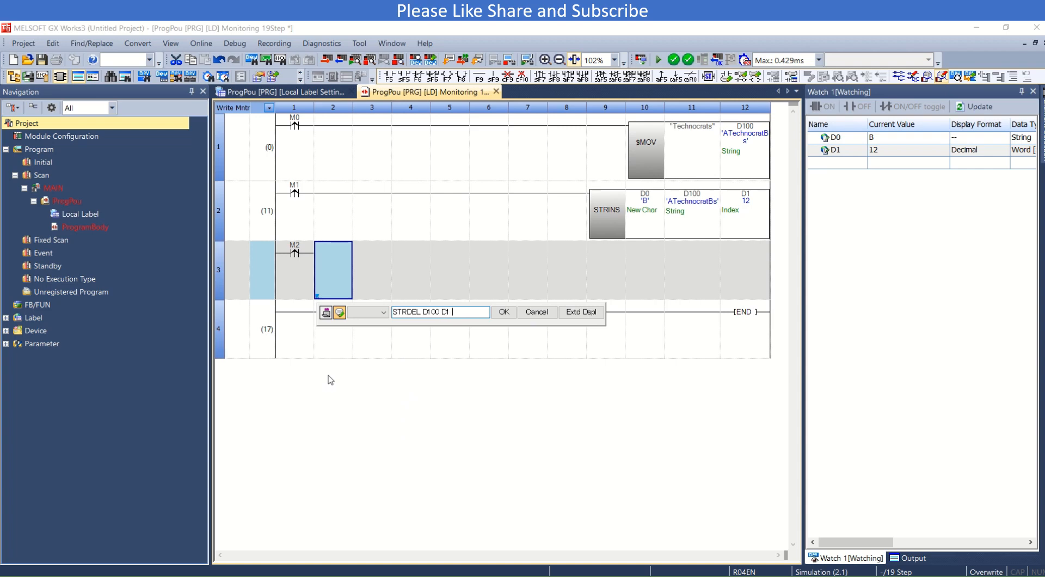
type("D")
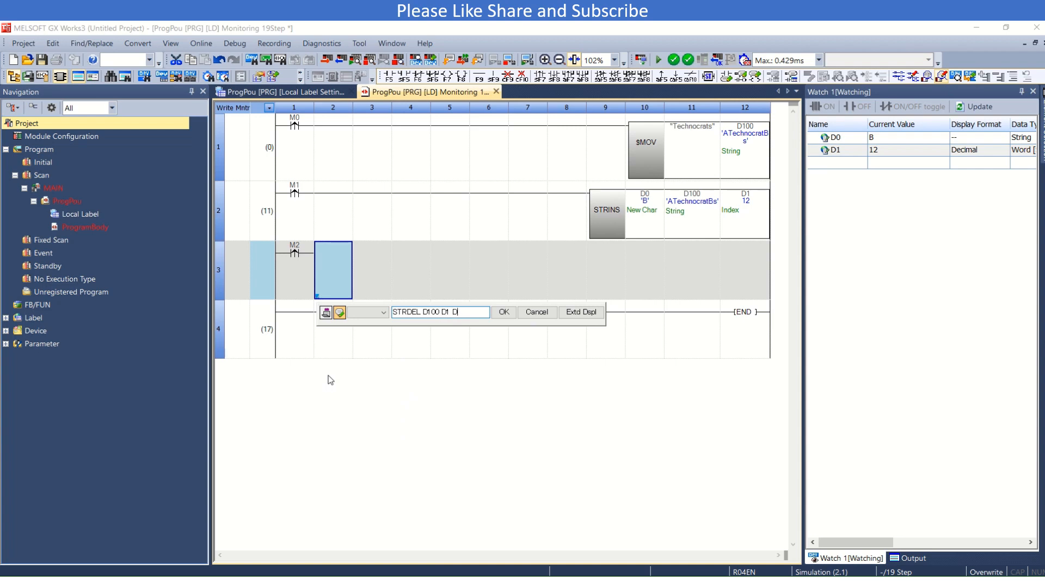
type("2")
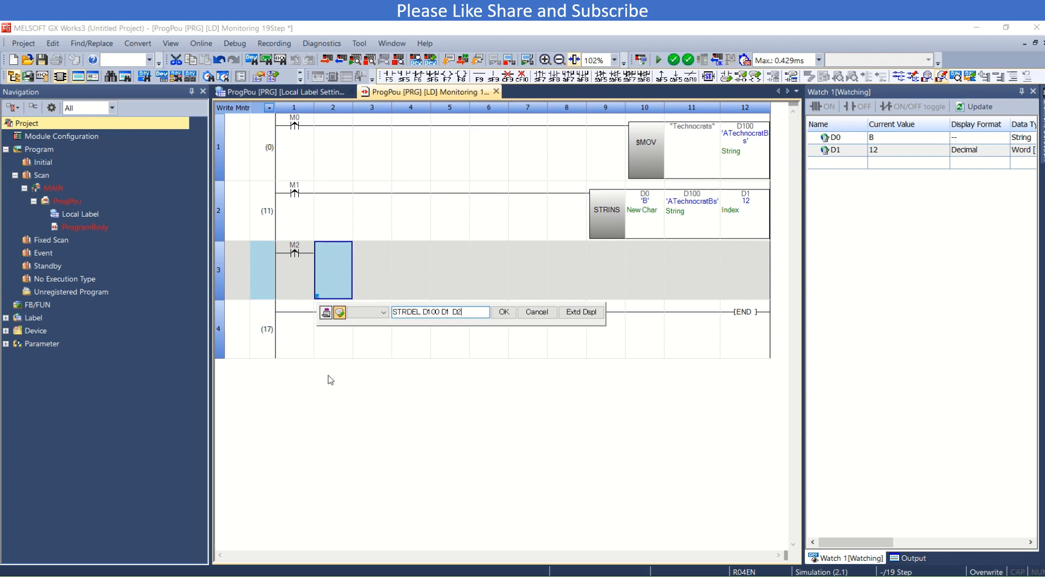
left_click(502, 312)
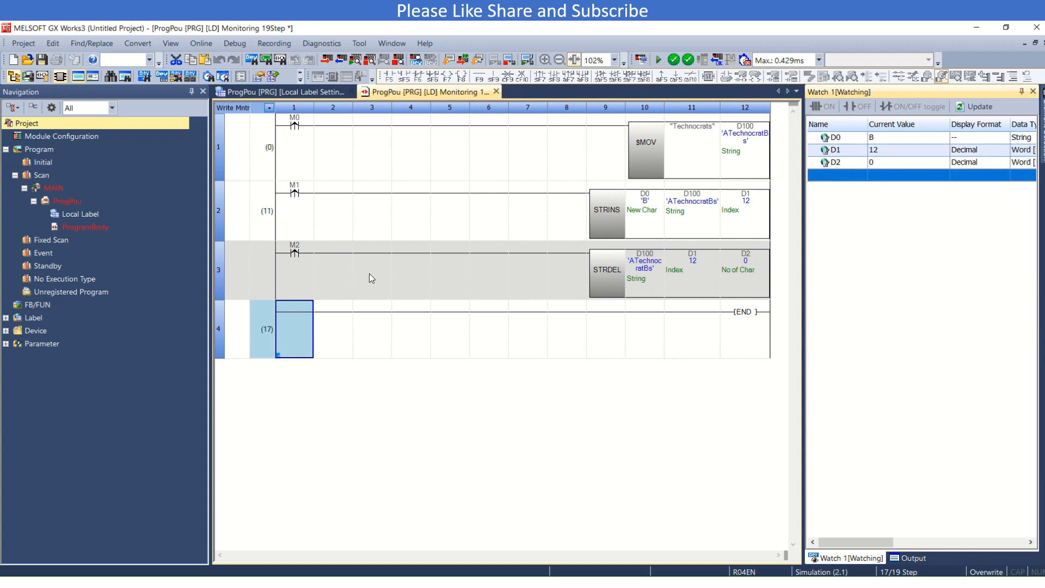
Write the STRDEL rung to the simulation and set D2 to 1.
left_click(371, 270)
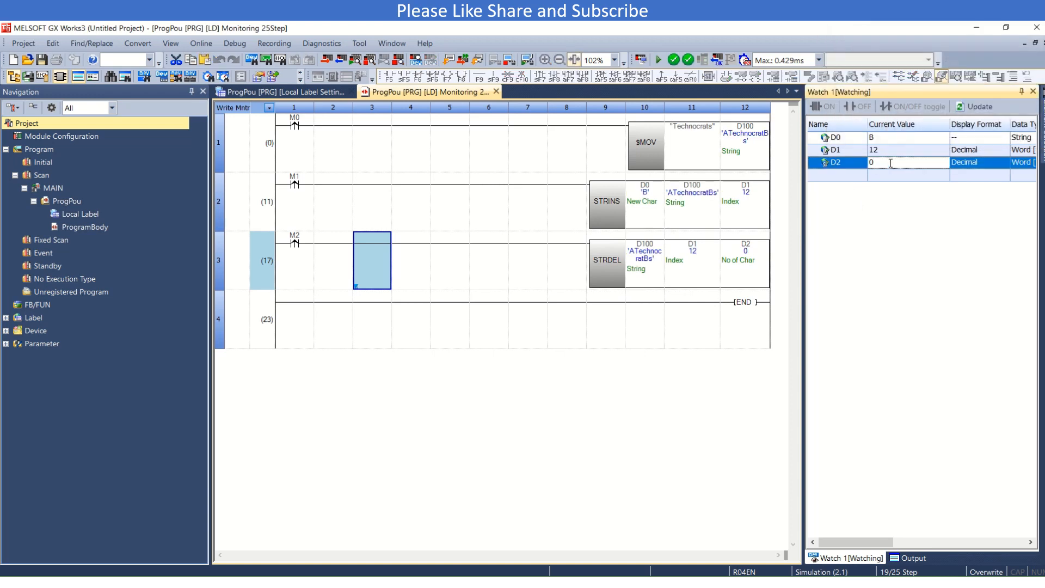
type("1")
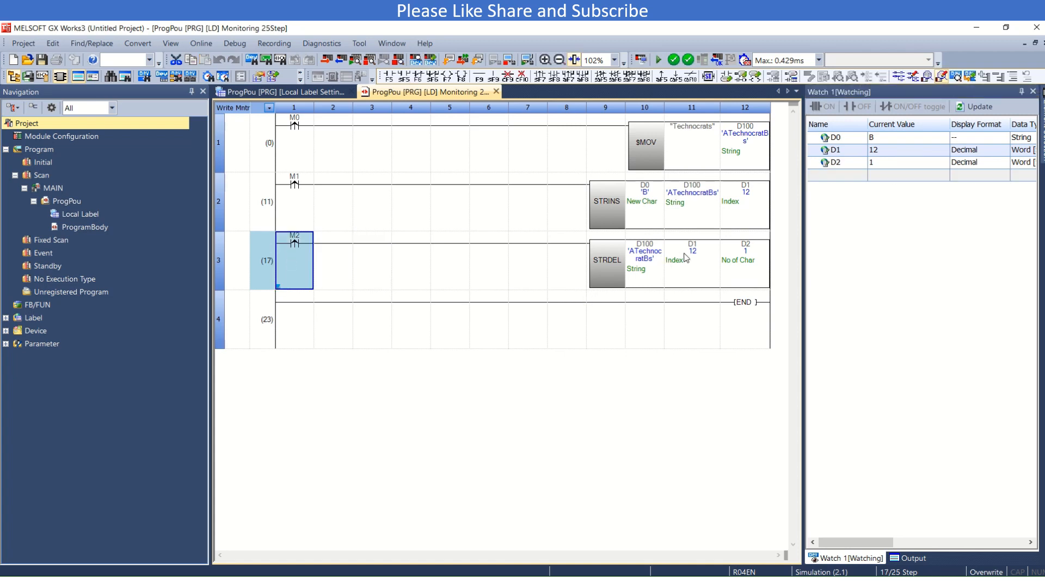
mouse_move(682, 263)
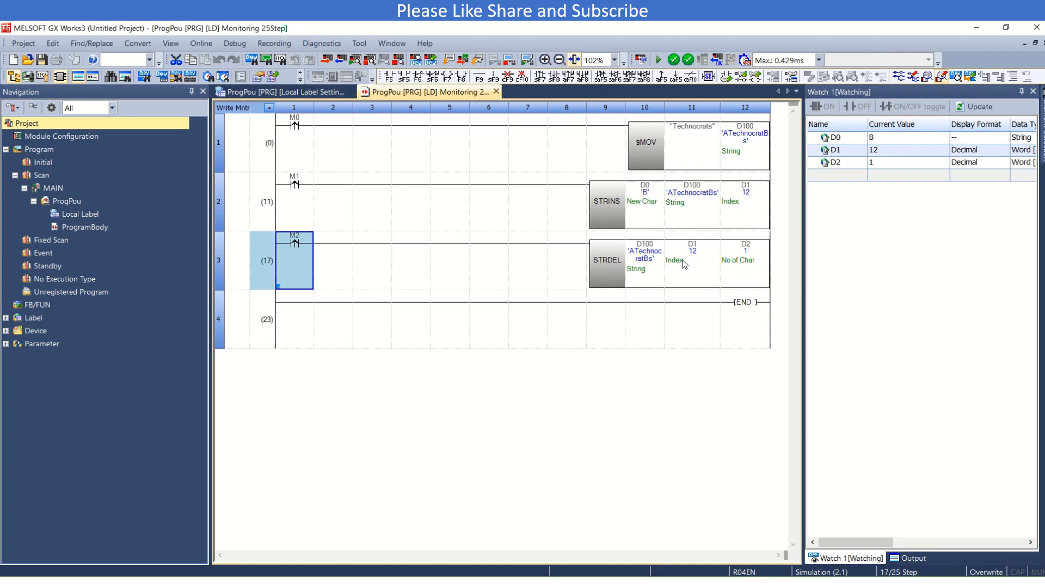
mouse_move(701, 253)
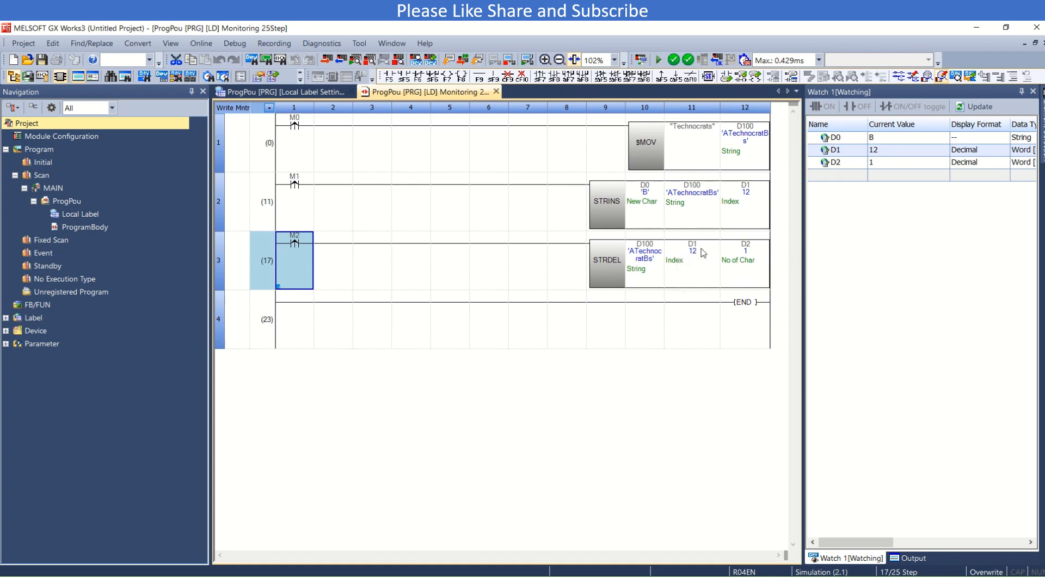
mouse_move(699, 256)
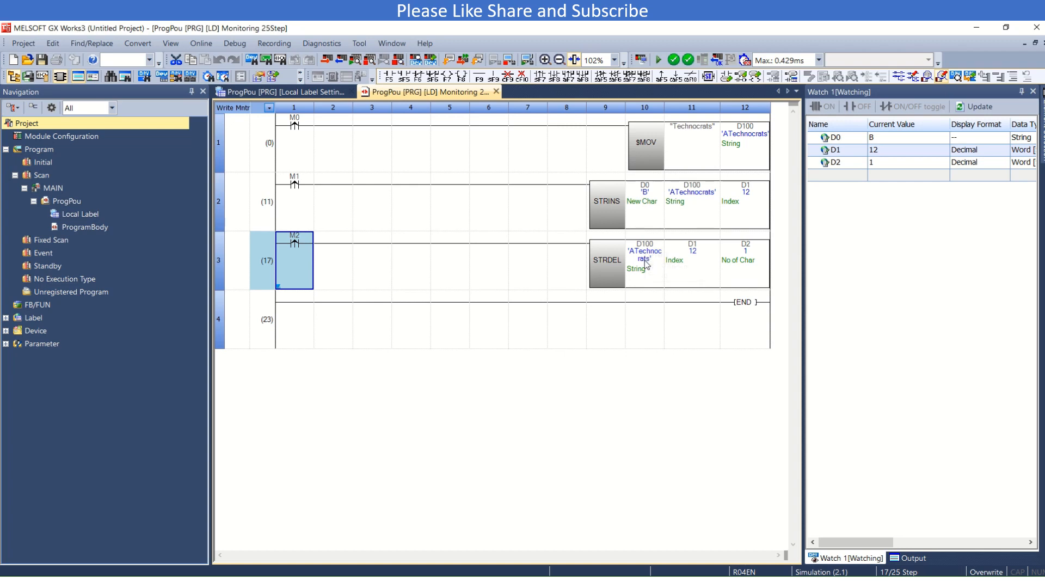
Edit D1's current value in the Watch window to 1.
left_click(691, 260)
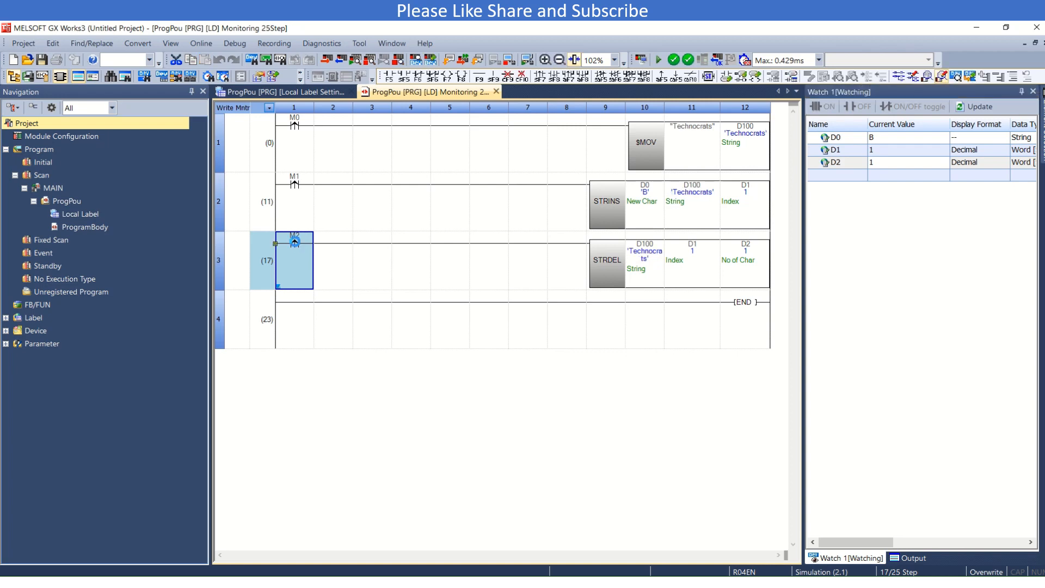
Trigger STRINS with M1 to prepend B, then set D2 to 2.
left_click(294, 185)
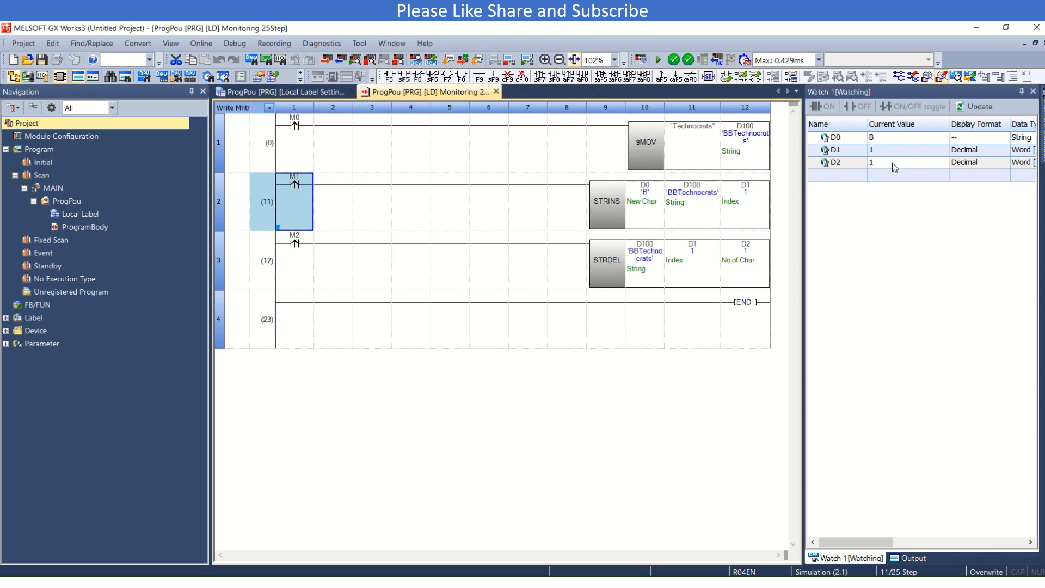
type("2")
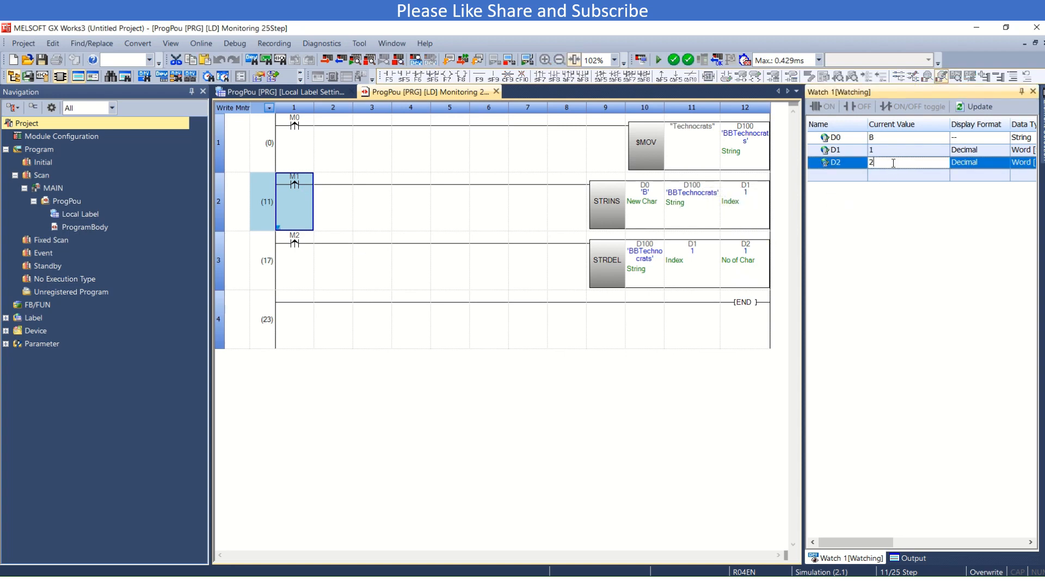